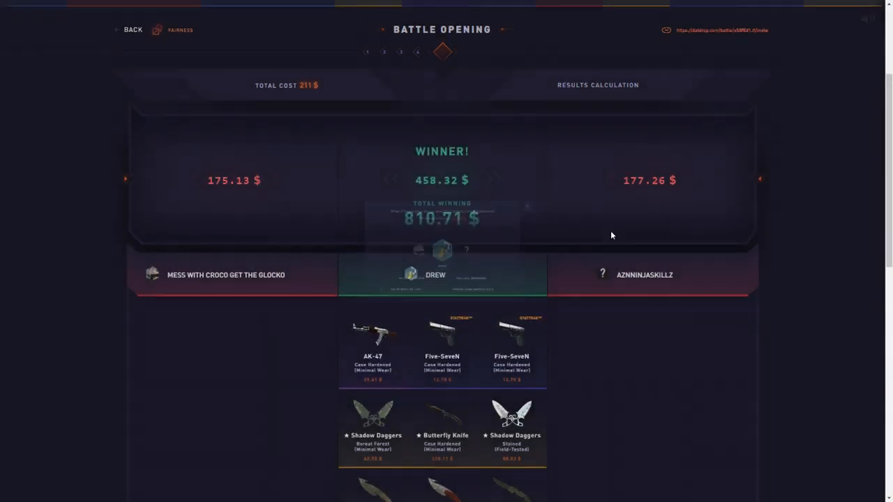
# - Return to the battles list and join an open multi-round battle, played to a win near $422
pyautogui.click(130, 31)
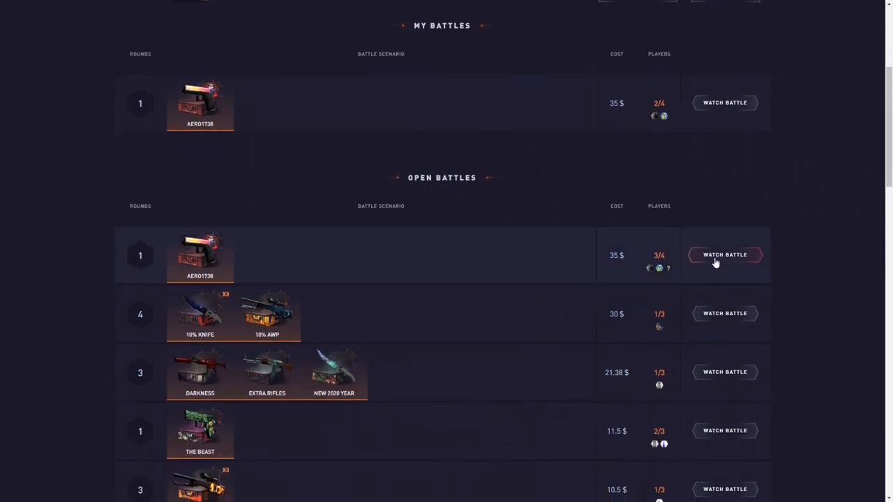
pyautogui.click(725, 254)
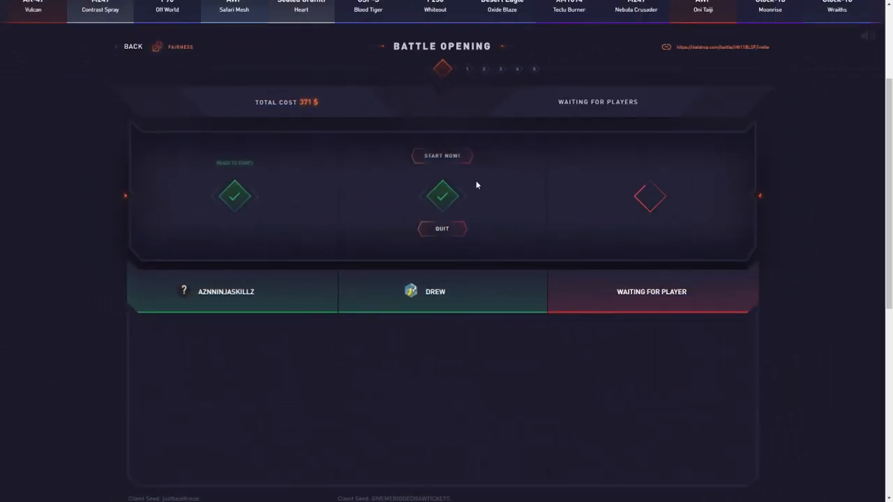
pyautogui.moveTo(443, 160)
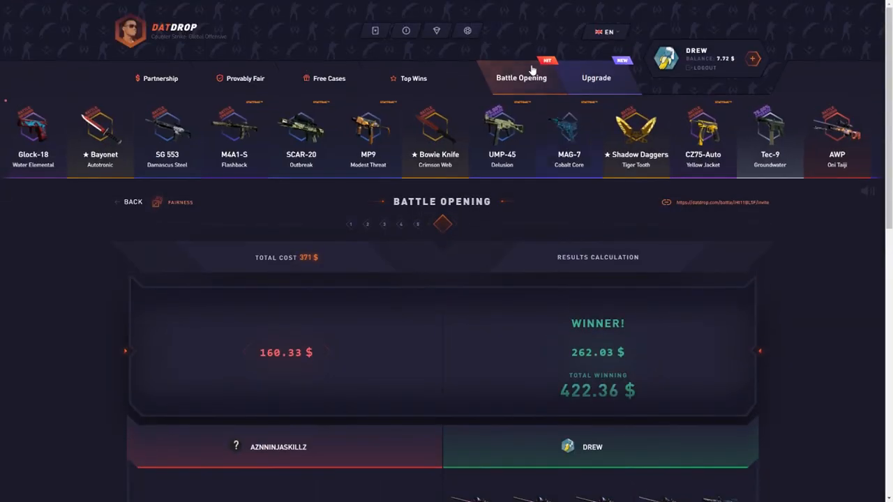
# - Browse down the Battle Opening list looking for a new battle to join
pyautogui.click(519, 78)
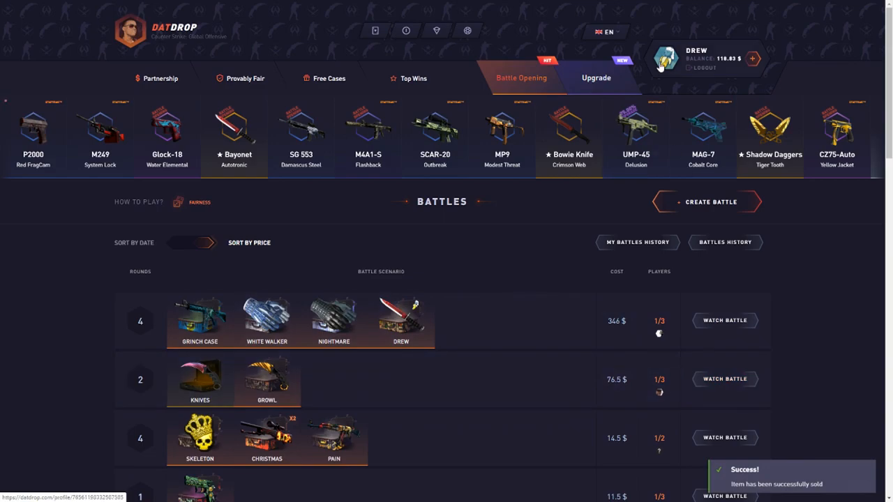
pyautogui.scroll(-3)
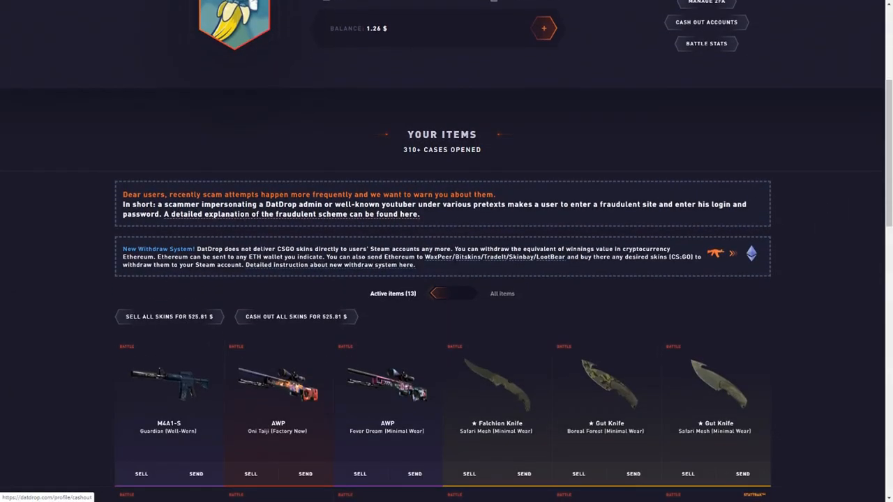
pyautogui.scroll(-3)
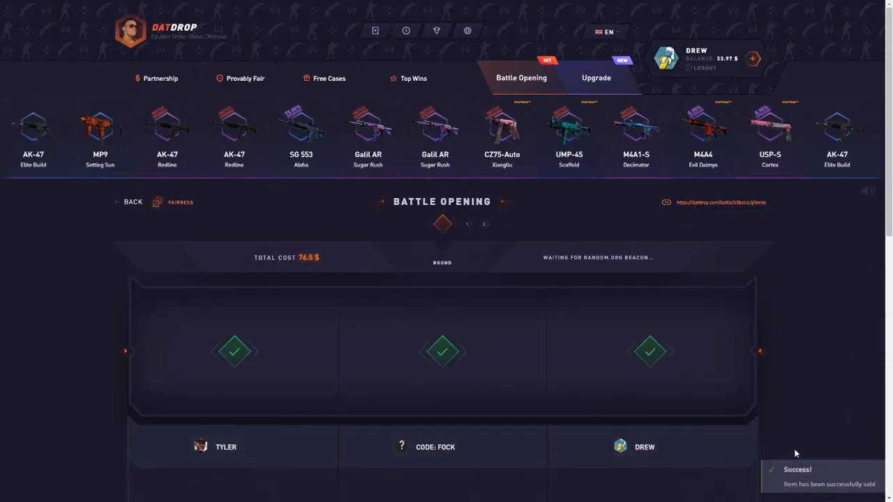
pyautogui.scroll(-3)
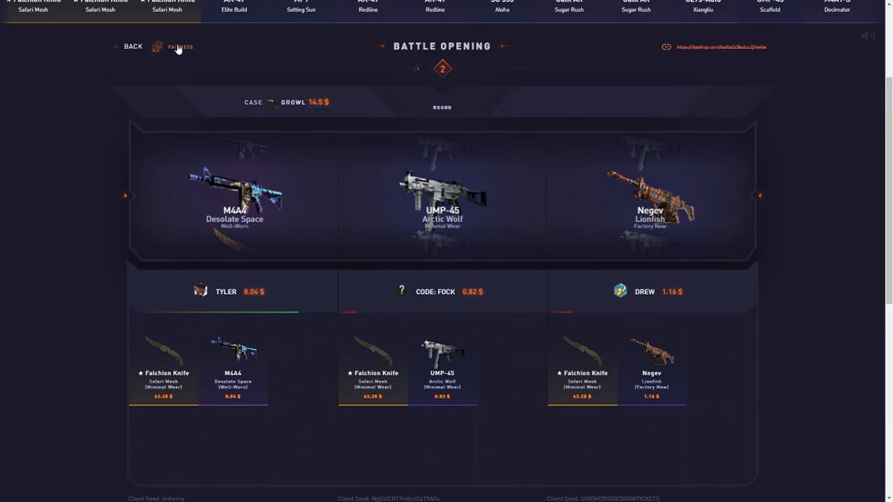
# - Review the finished battle's Fairness verification and close it
pyautogui.click(173, 48)
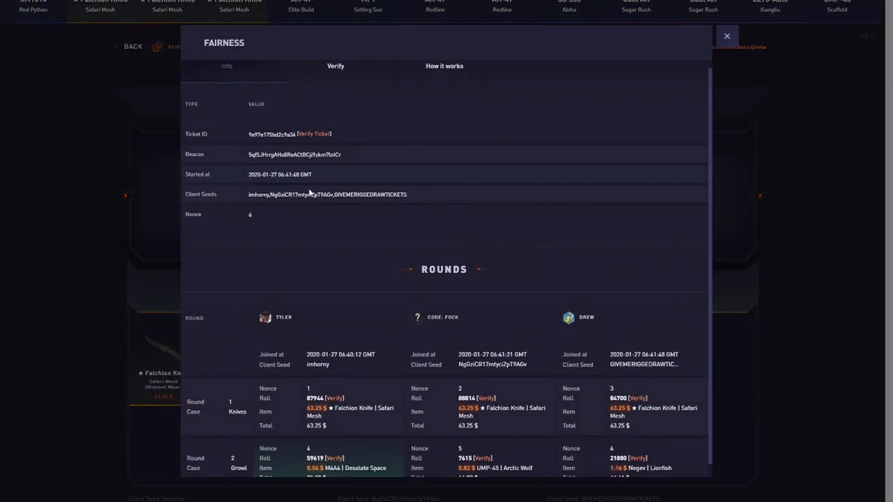
pyautogui.click(726, 35)
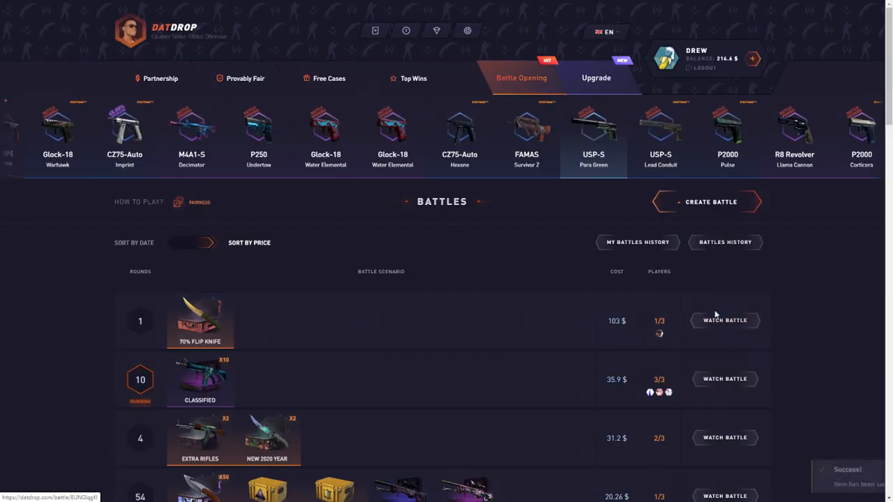
# - Join the $103 70% Flip Knife battle, dropping the balance to about $113
pyautogui.click(724, 319)
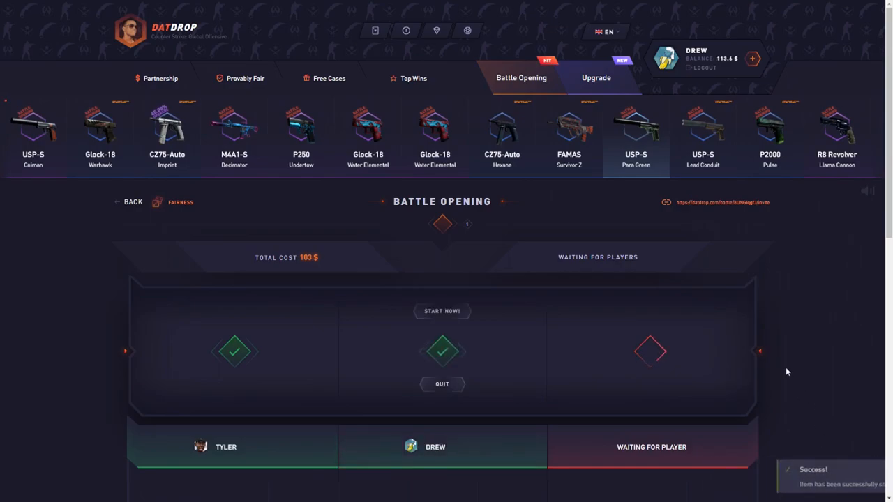
pyautogui.scroll(-3)
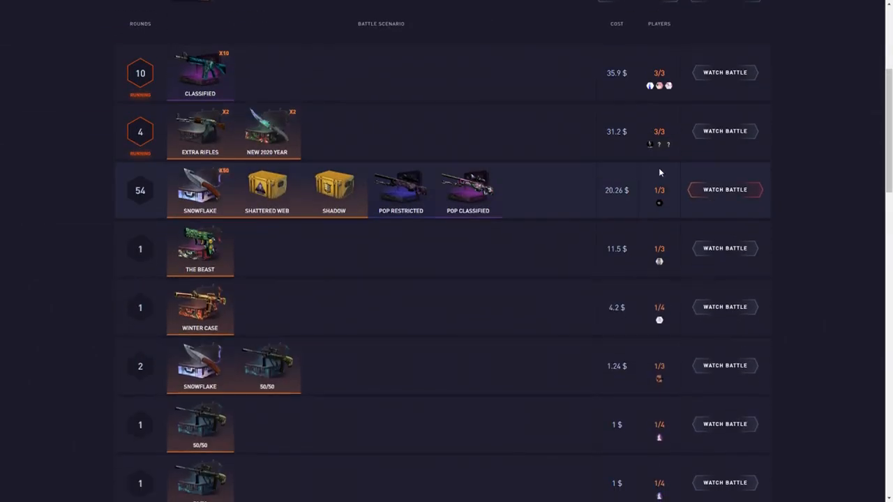
# - Go to the started battle, then sell the AWP Fever Dream skin from the profile inventory
pyautogui.click(725, 190)
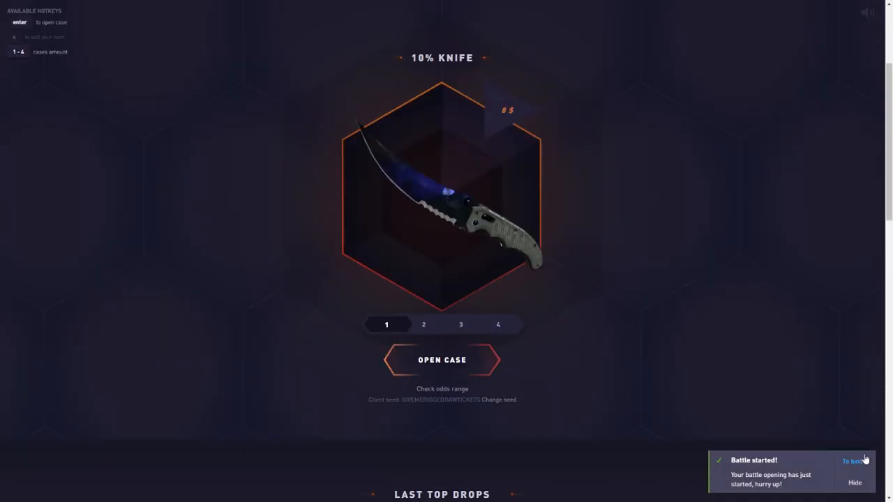
pyautogui.click(860, 460)
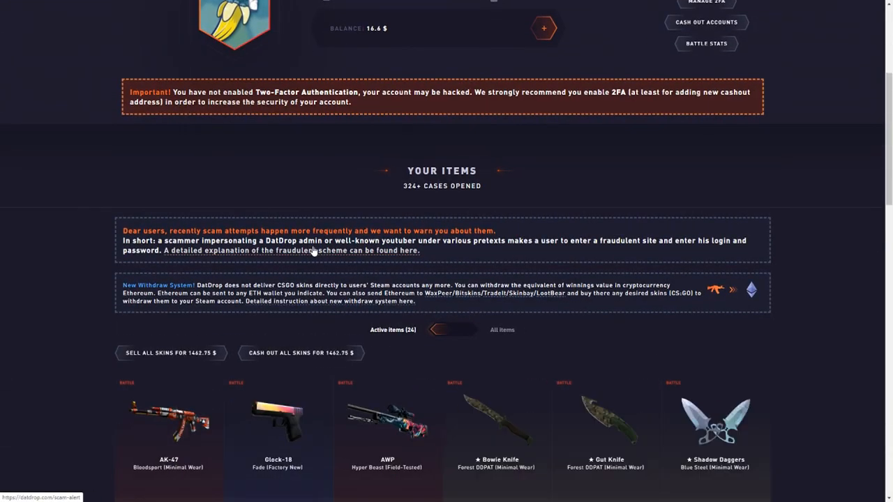
pyautogui.scroll(-3)
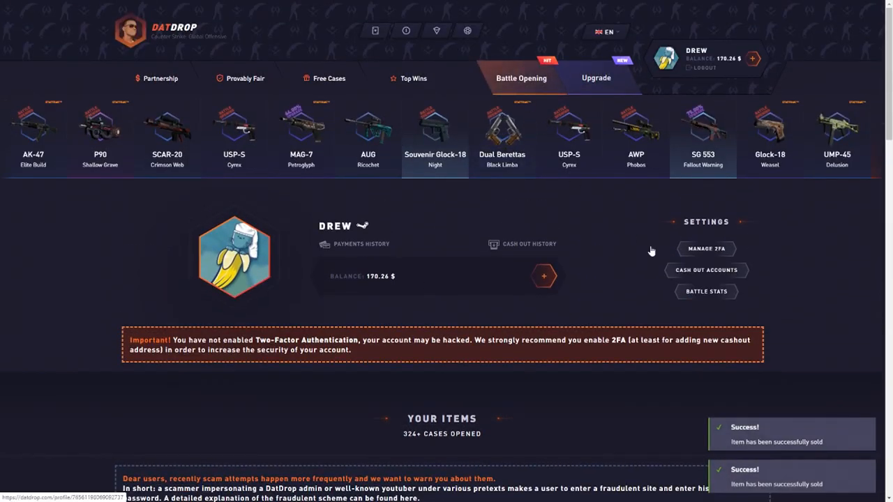
pyautogui.click(522, 78)
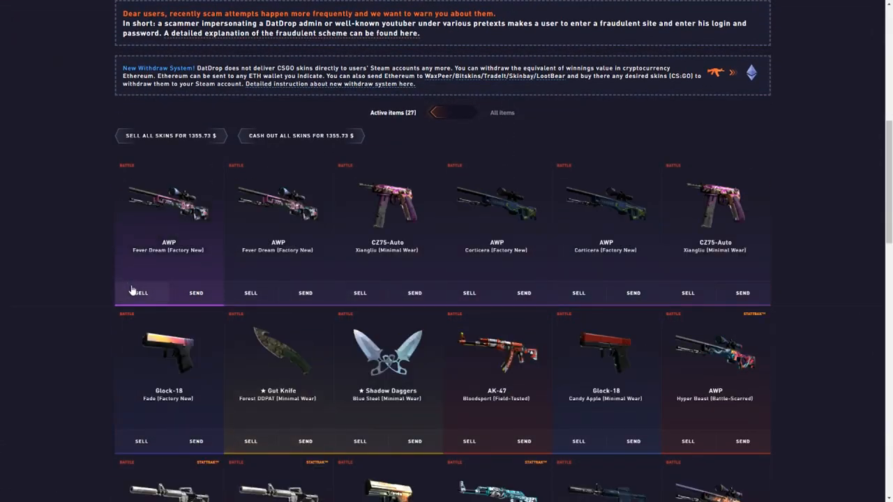
pyautogui.click(141, 293)
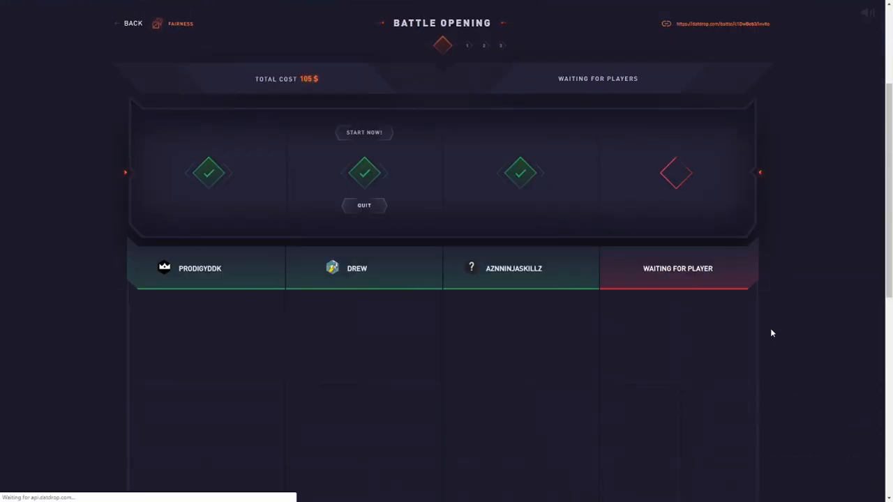
# - Leave the battle lobby back to the Battles list with a $39.94 balance
pyautogui.click(131, 22)
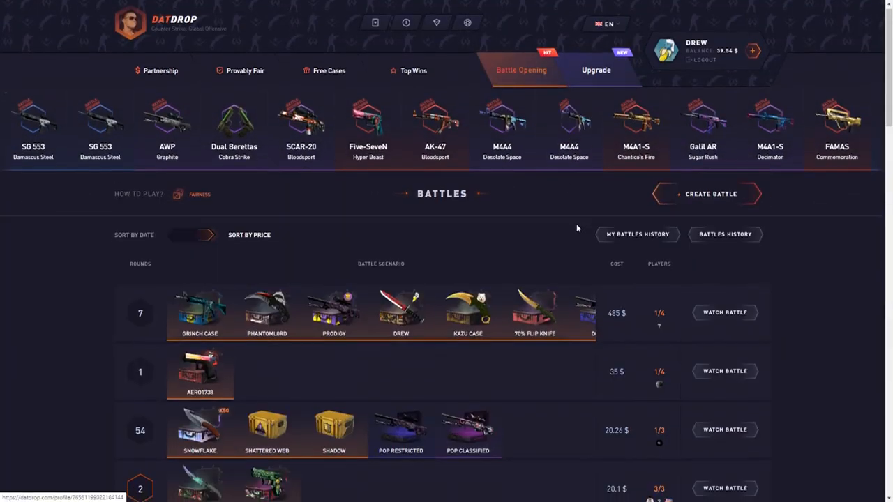
# - Join a $33 three-player battle that another player wins, then view the profile near $17
pyautogui.click(726, 371)
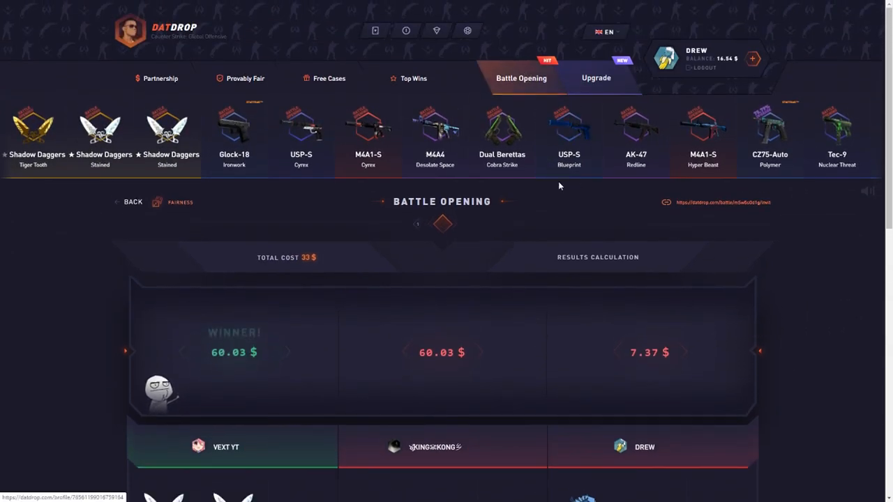
pyautogui.click(131, 201)
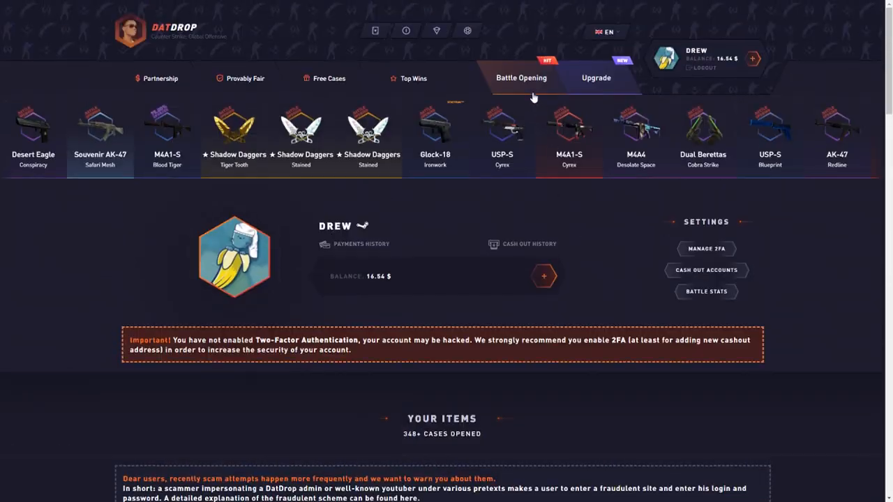
# - Join the one-round $35 battle and sell inventory skins, lifting the balance to $59.12
pyautogui.click(520, 79)
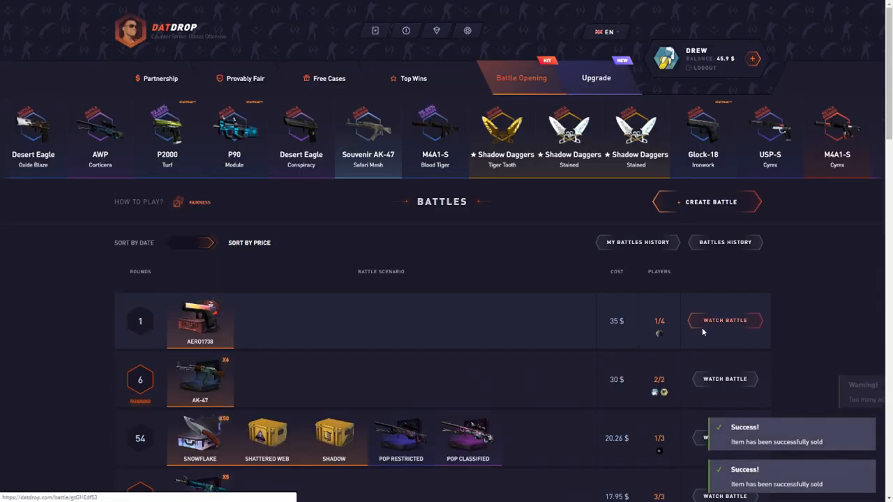
pyautogui.click(726, 320)
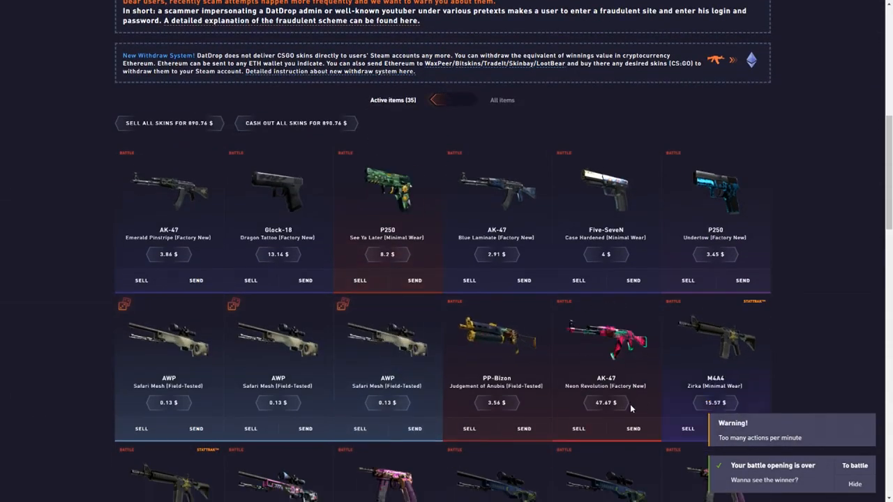
pyautogui.scroll(-3)
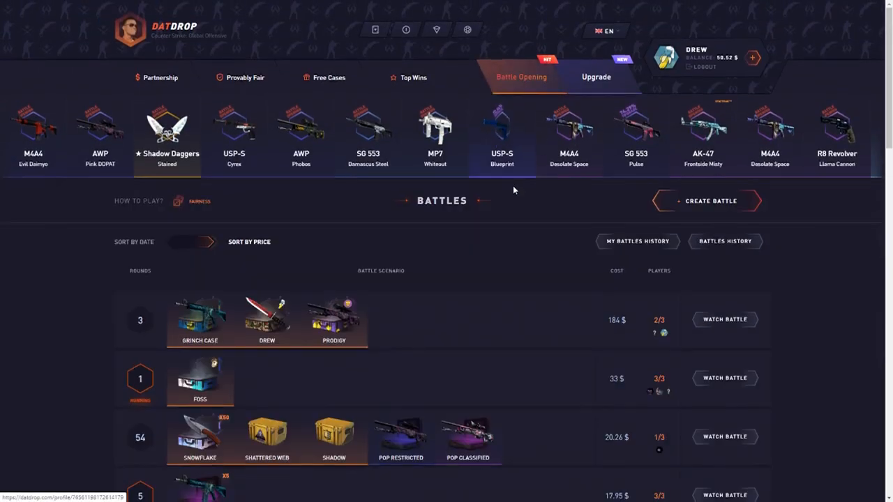
# - Join the nine-round $45 M4 battle, leaving $5.52, and watch the three-round $184 battle
pyautogui.scroll(-3)
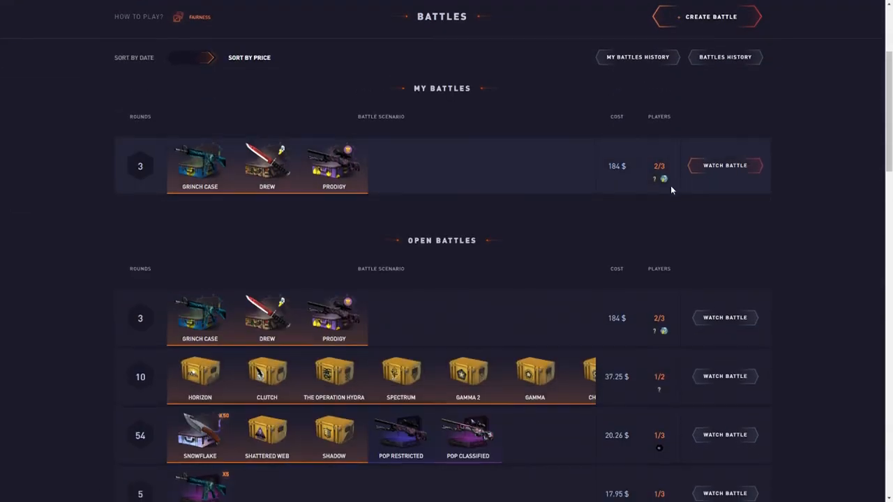
pyautogui.scroll(-3)
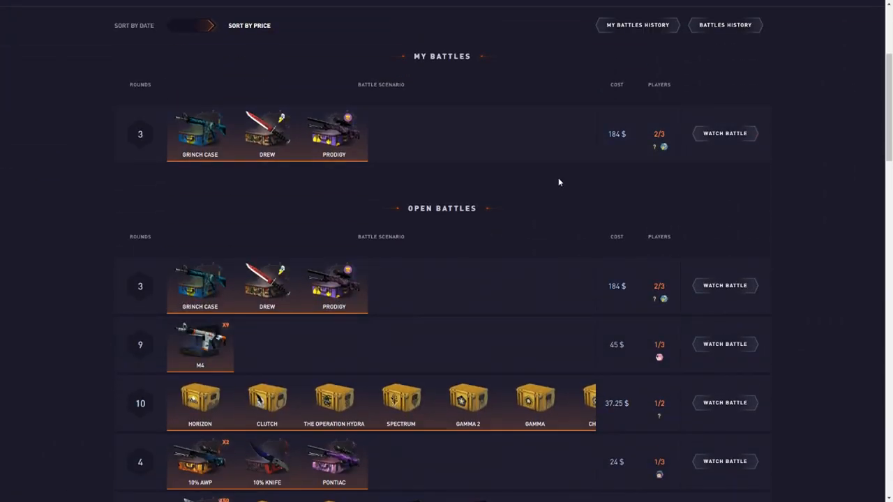
pyautogui.click(726, 344)
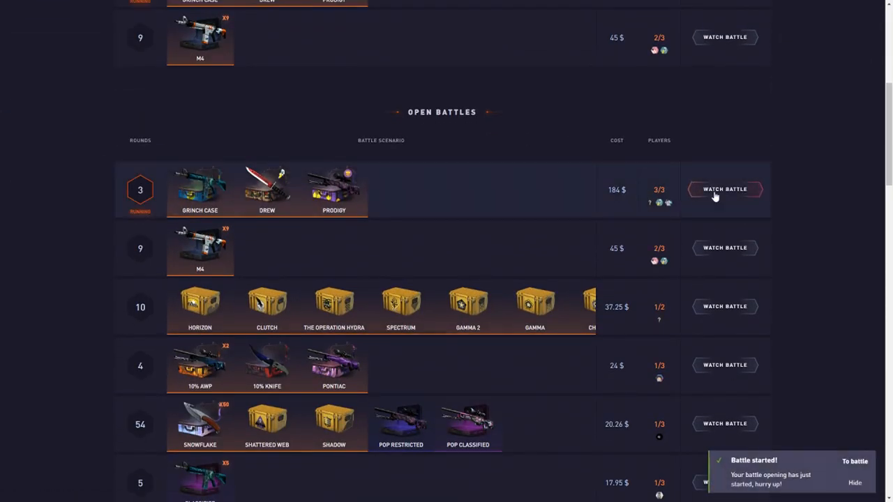
pyautogui.click(724, 190)
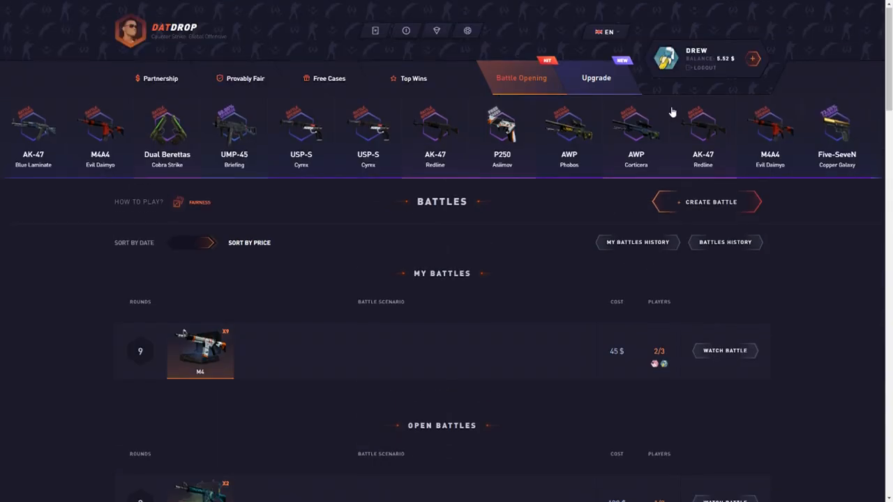
pyautogui.scroll(-3)
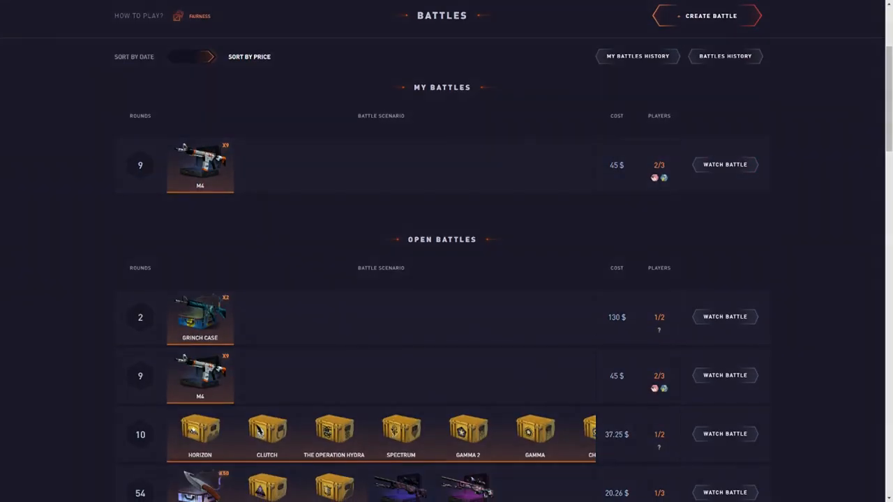